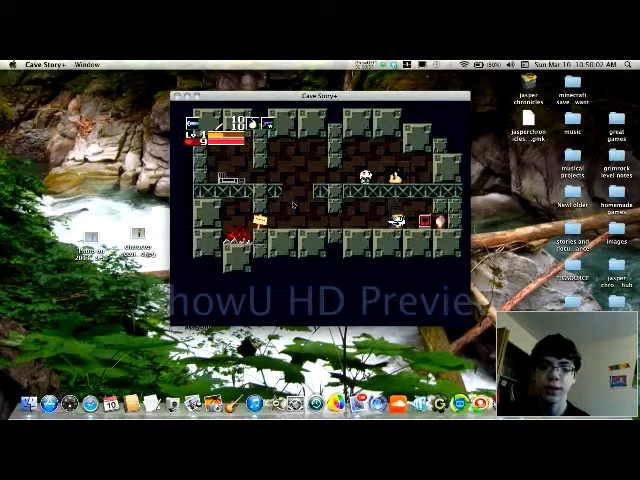
- Play onward through the Grasstown caves and view the Fireball weapon description in the inventory
key(volume_up)
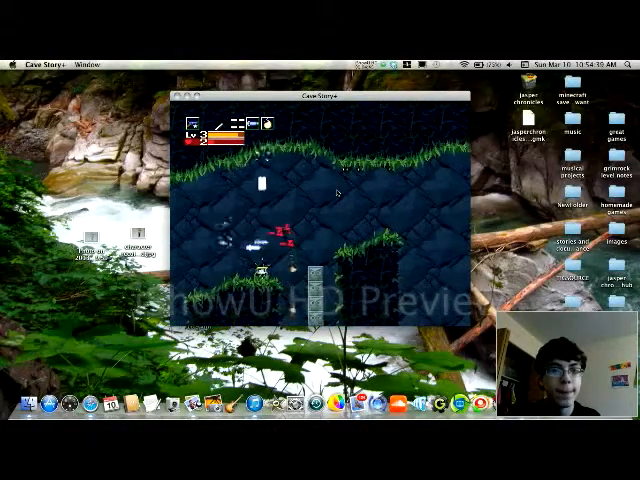
key(right)
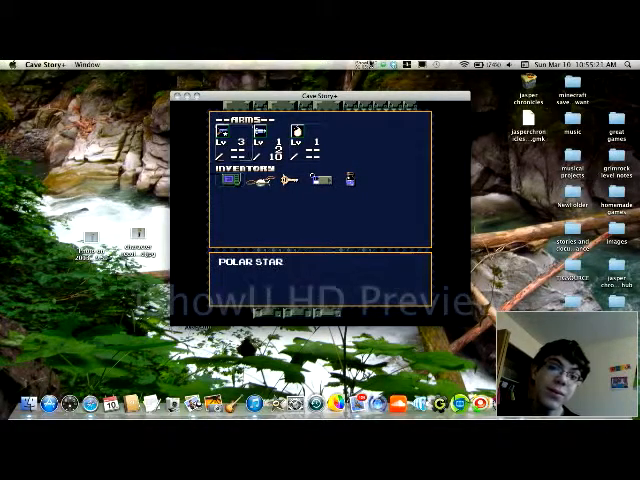
key(Right)
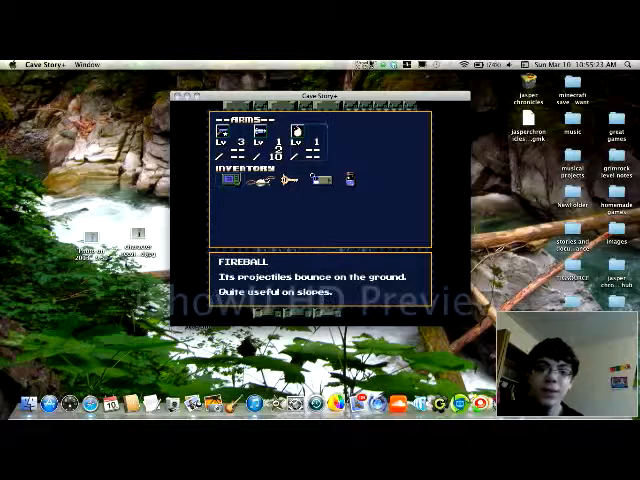